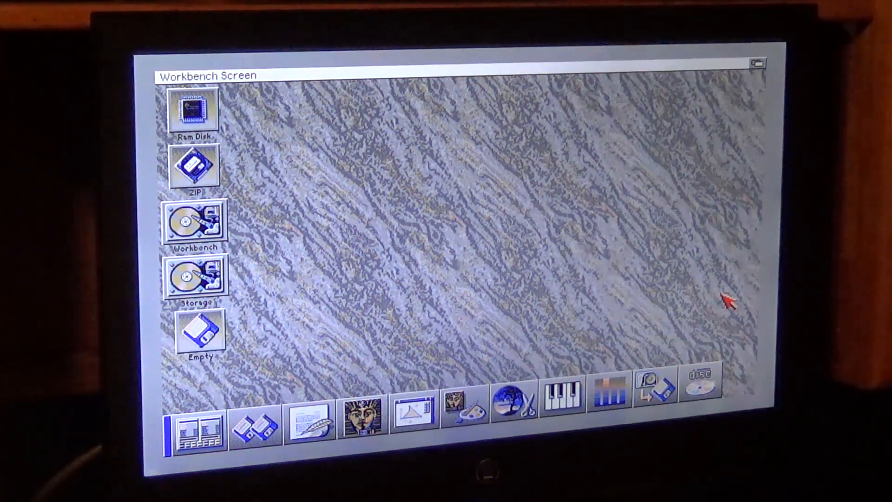
mouse_move(546, 342)
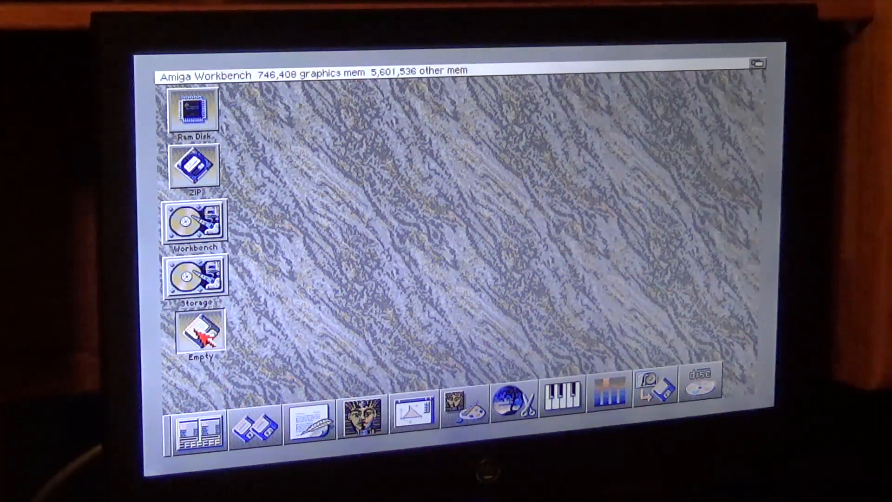
mouse_move(319, 91)
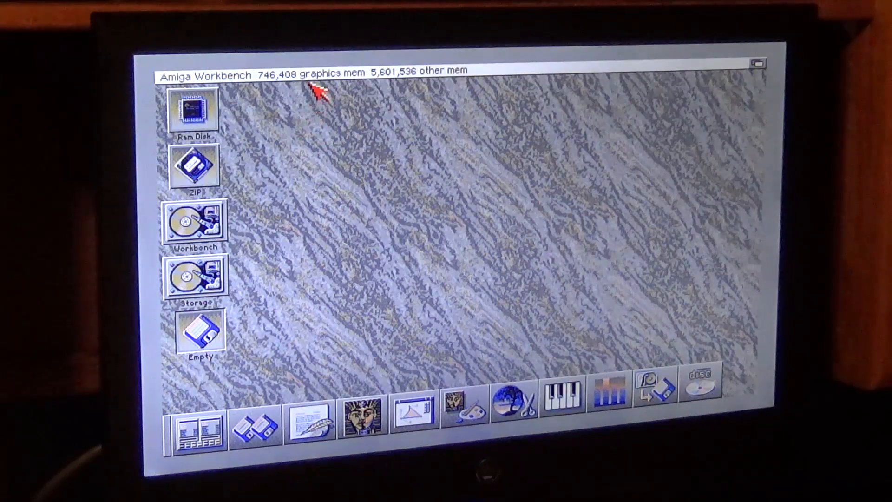
Step: Request a full format of the Empty floppy with Put Trashcan unticked
left_click(301, 73)
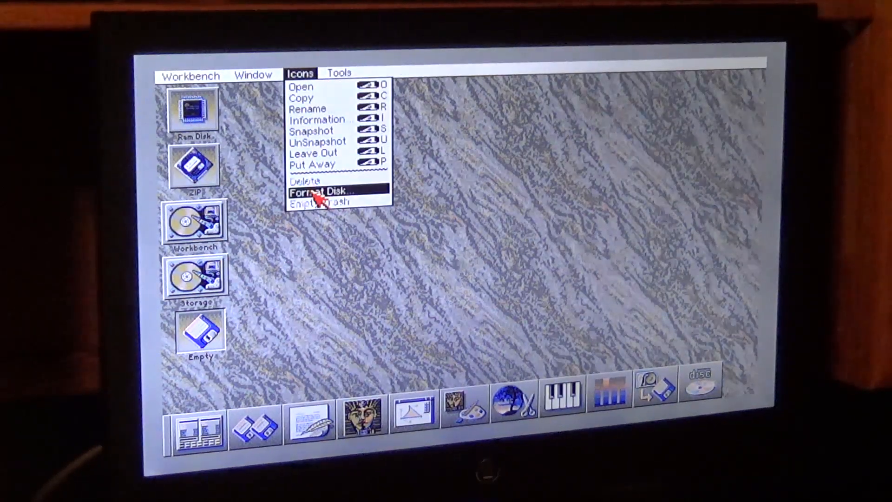
left_click(320, 192)
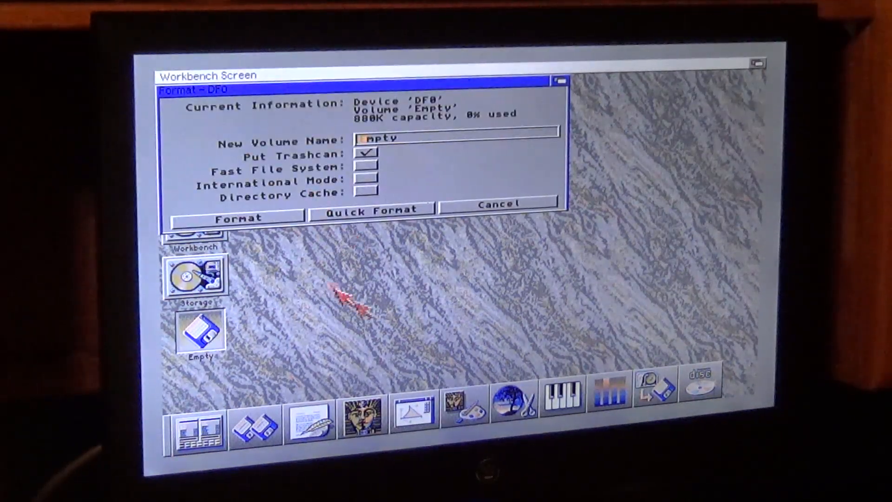
mouse_move(433, 145)
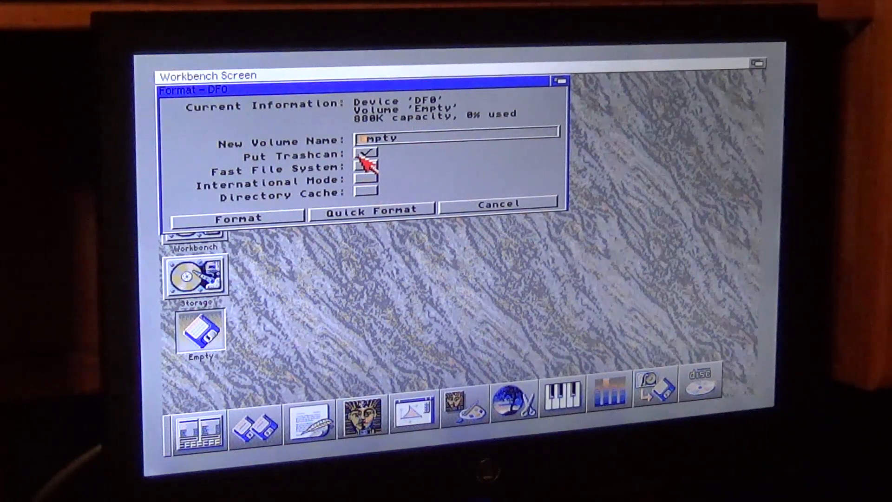
left_click(364, 154)
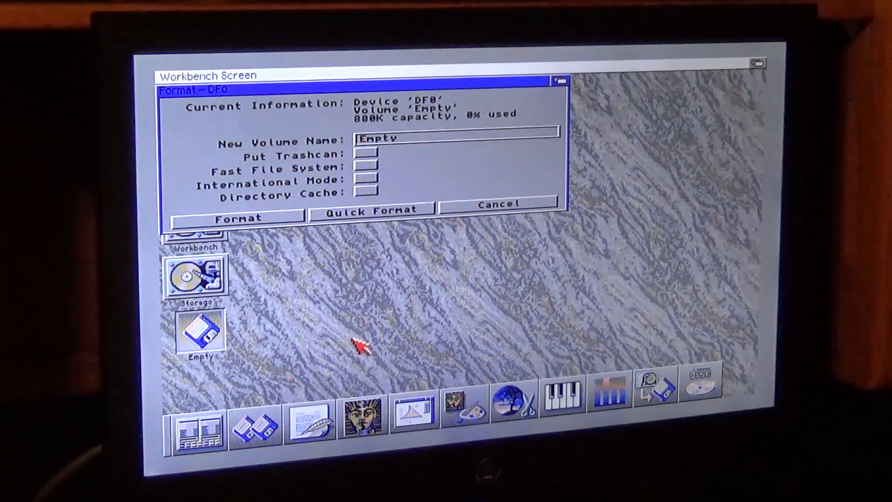
mouse_move(373, 220)
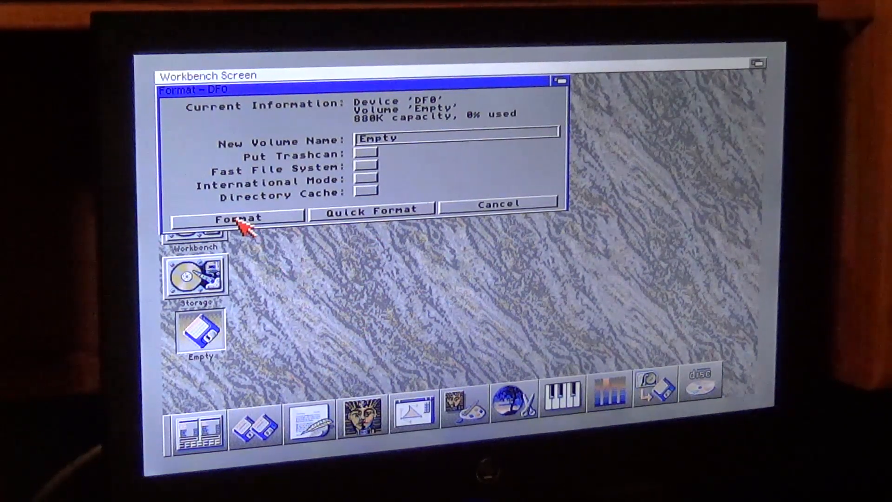
left_click(236, 217)
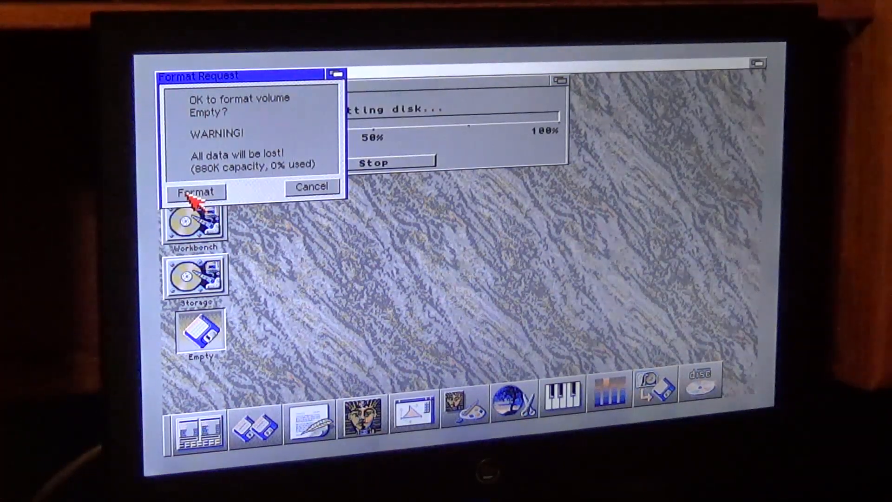
left_click(196, 191)
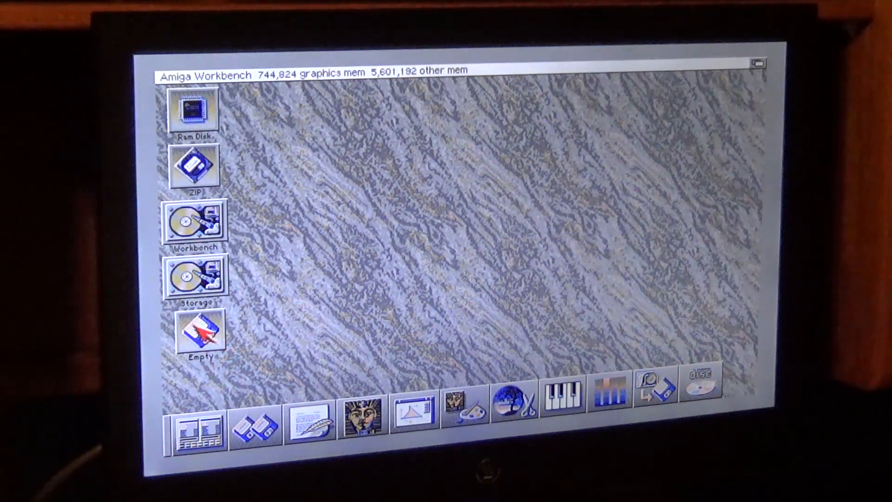
mouse_move(390, 221)
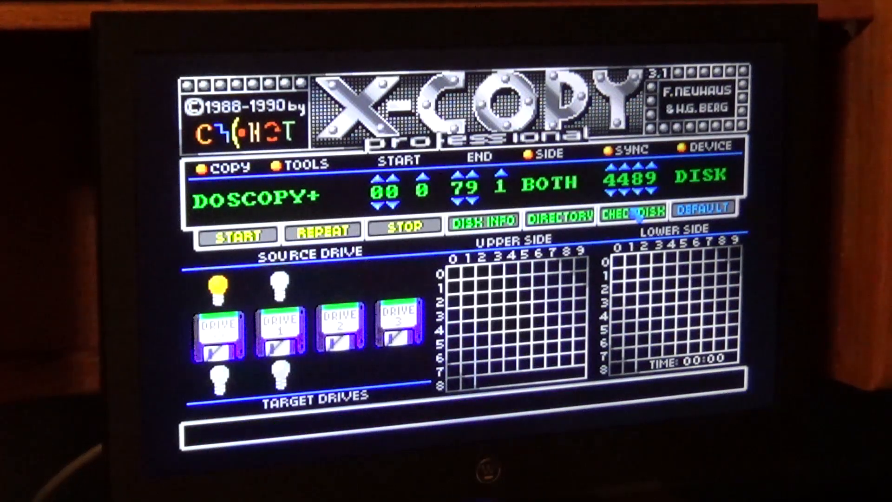
Step: Run CHECKDISK on the floppy until 'Operation complete!!' appears
left_click(630, 223)
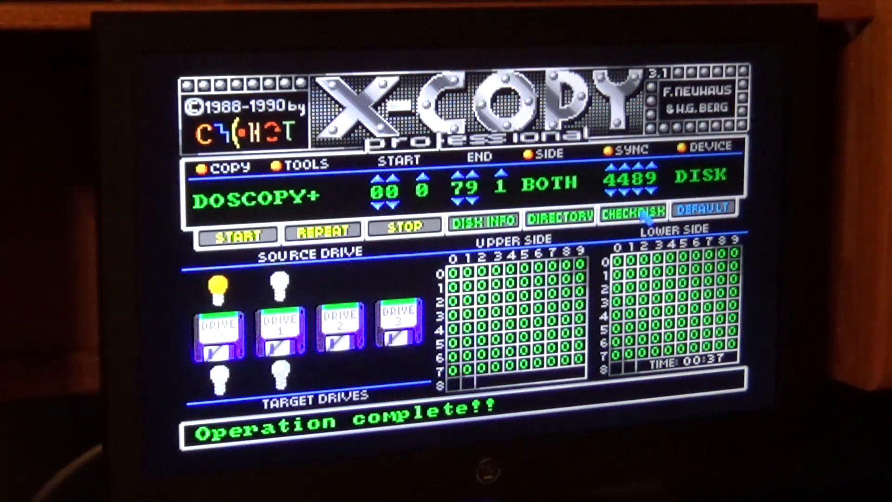
left_click(625, 218)
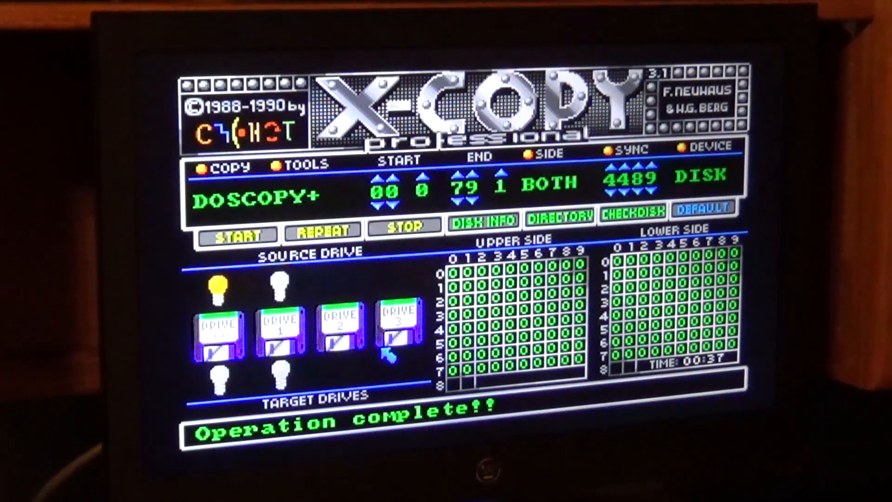
mouse_move(193, 86)
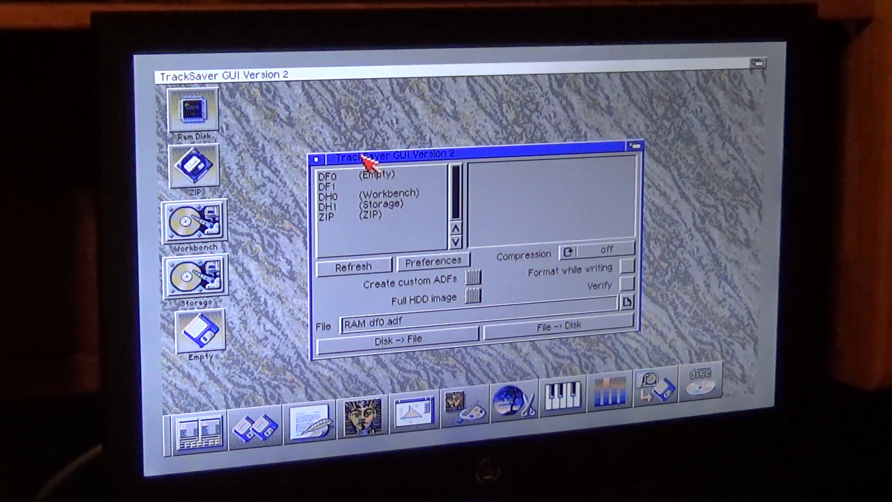
mouse_move(433, 182)
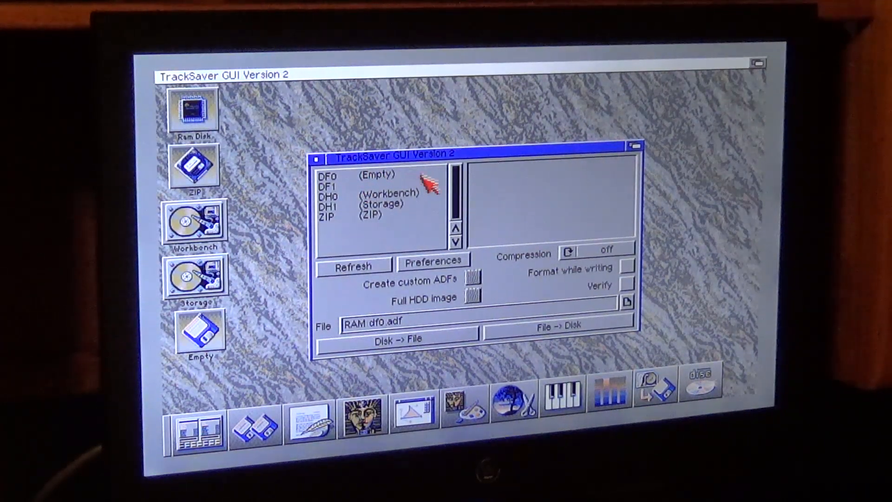
mouse_move(531, 213)
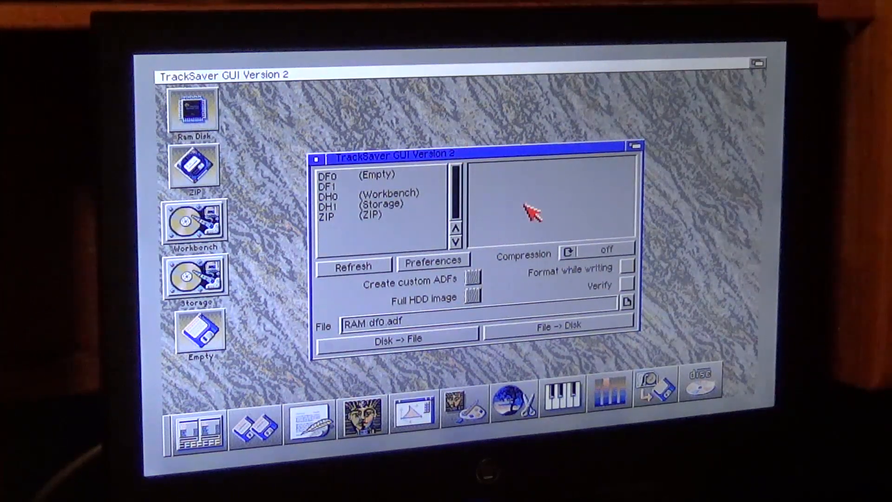
mouse_move(477, 366)
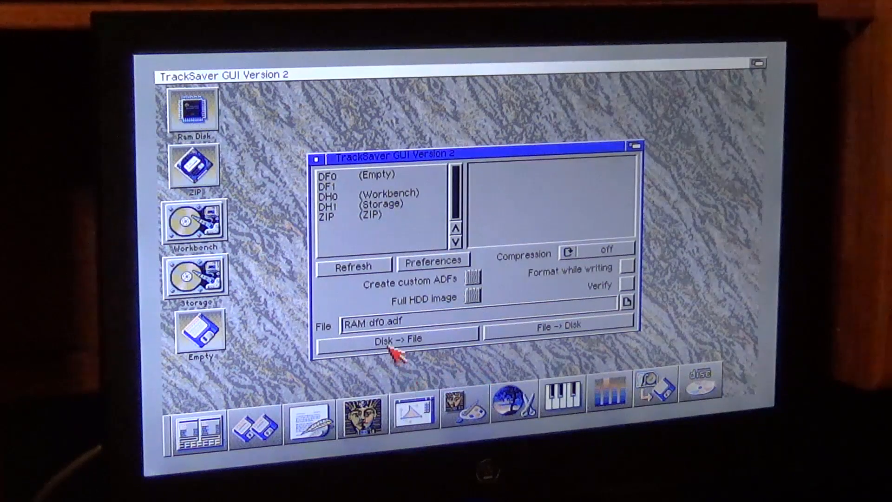
mouse_move(436, 350)
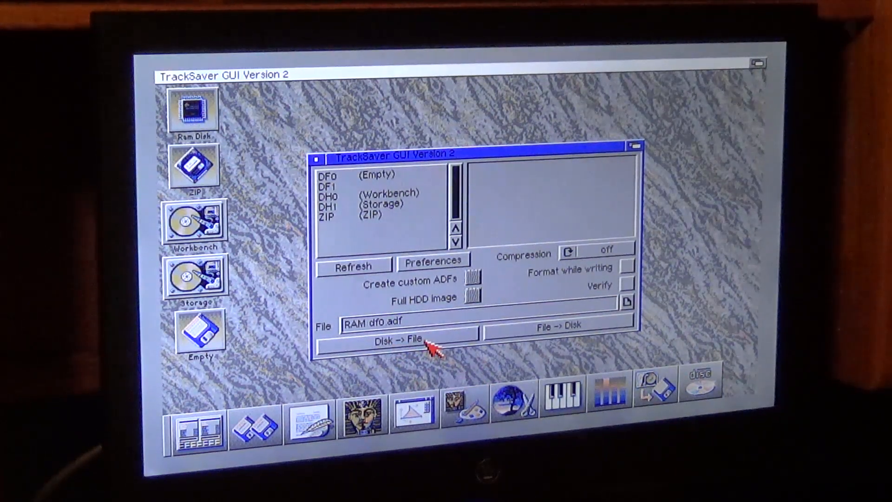
mouse_move(563, 333)
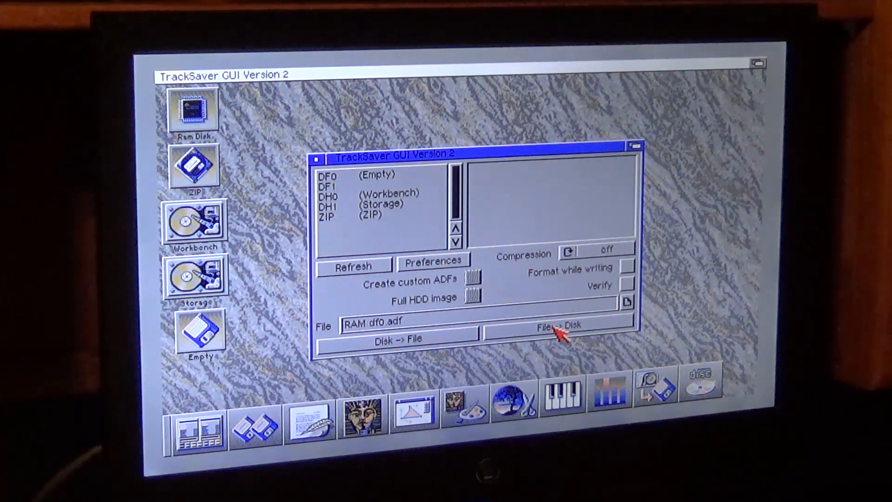
mouse_move(734, 205)
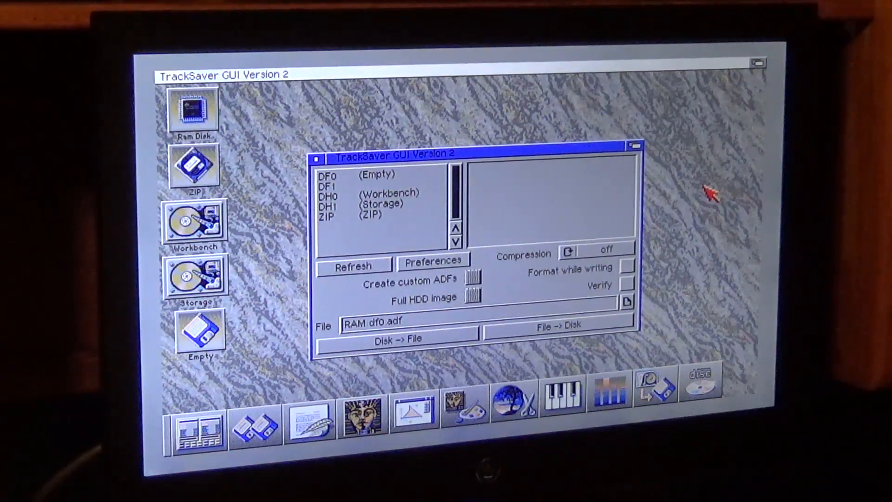
mouse_move(708, 193)
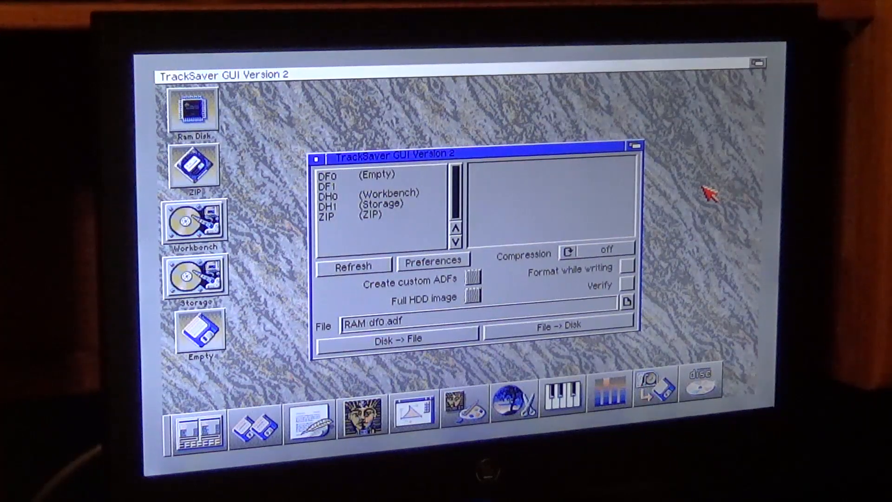
mouse_move(581, 376)
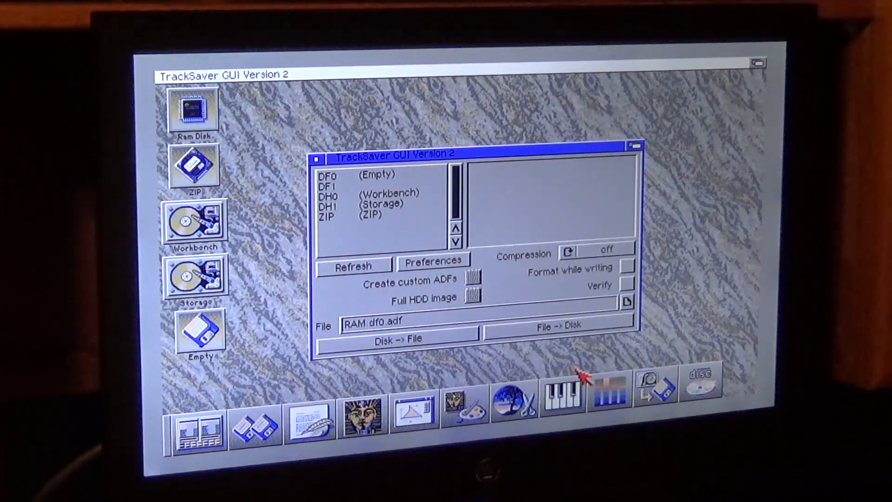
mouse_move(456, 324)
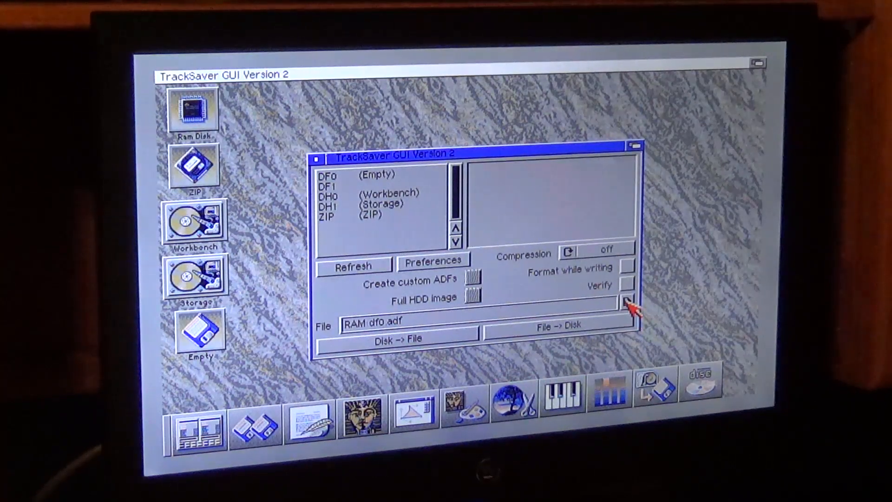
Step: Browse for the image file and list the mounted volumes
left_click(626, 300)
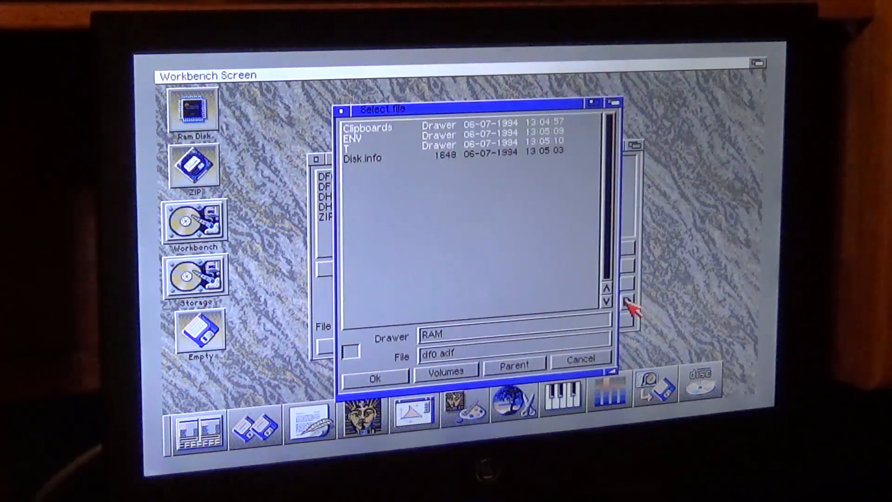
left_click(445, 369)
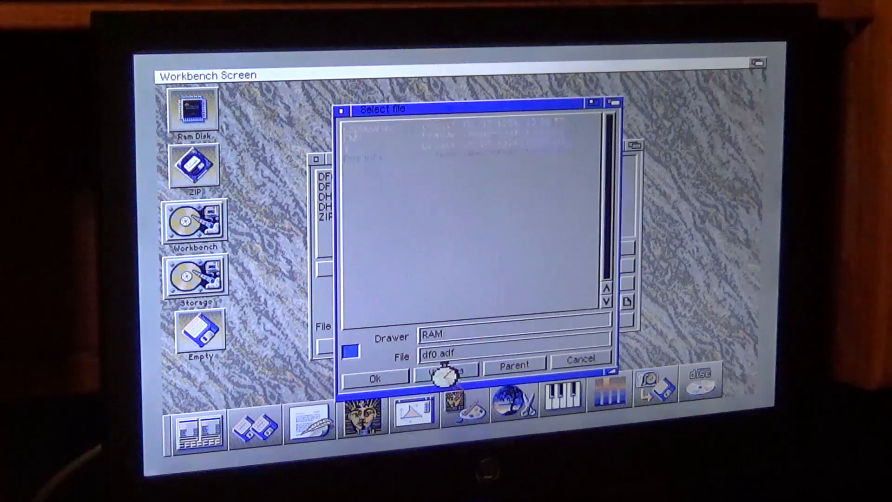
left_click(445, 371)
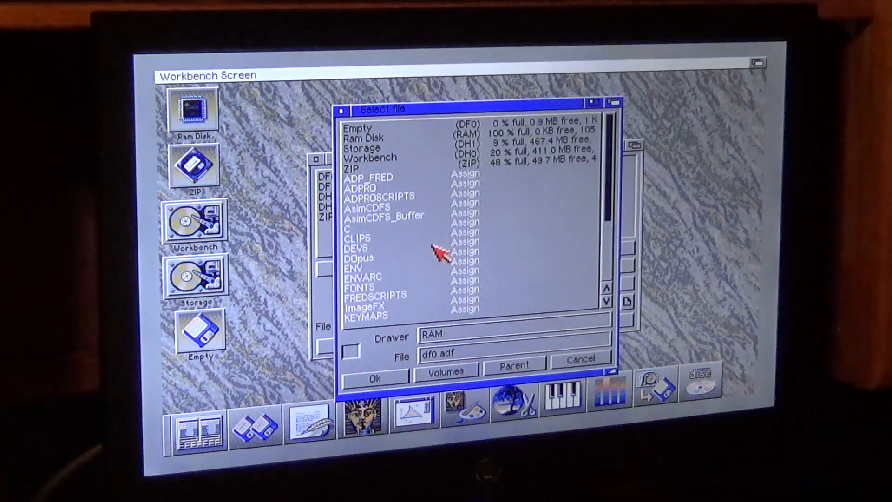
mouse_move(404, 196)
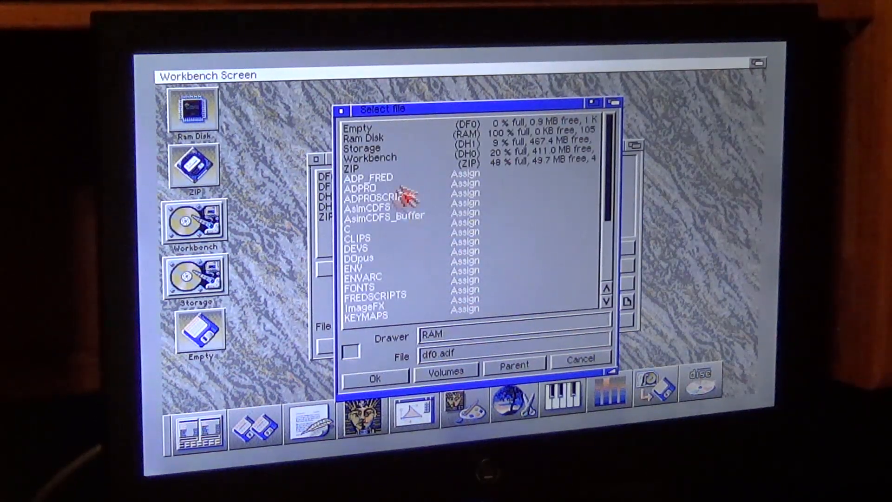
mouse_move(370, 159)
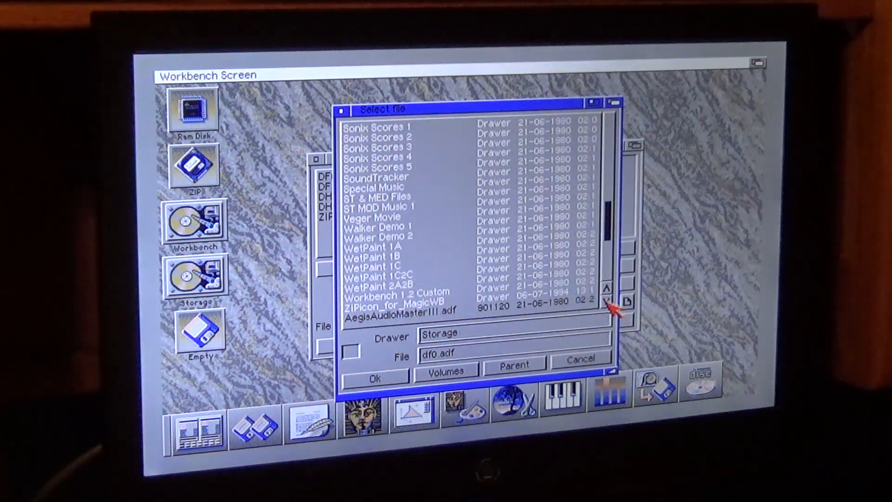
Step: Choose AegisAudioMasterIII.adf from Storage as the image file
left_click(611, 300)
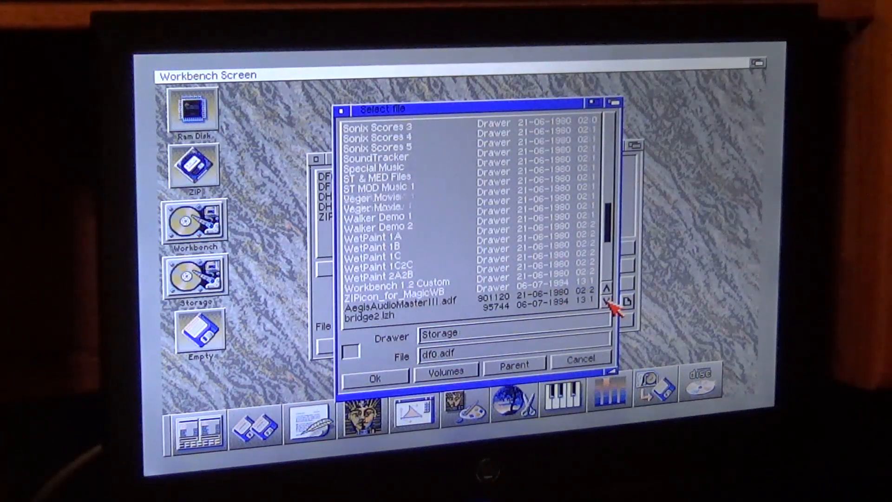
left_click(611, 299)
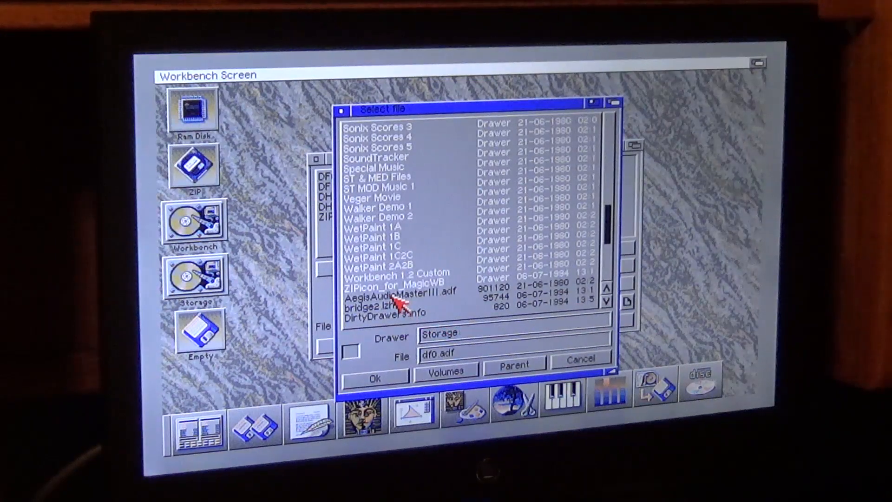
left_click(397, 297)
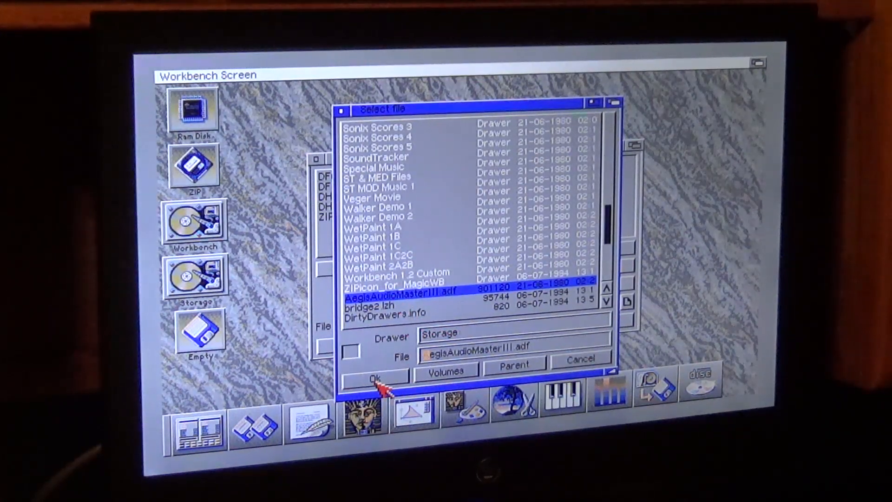
left_click(373, 376)
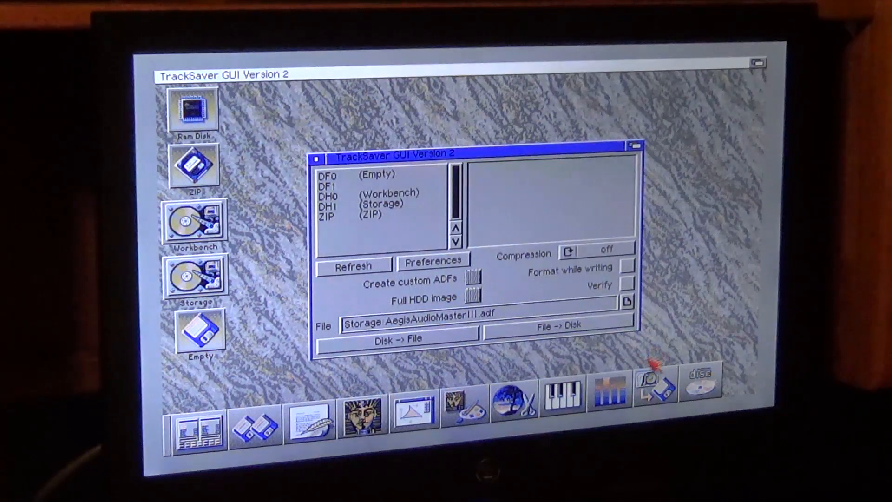
mouse_move(455, 326)
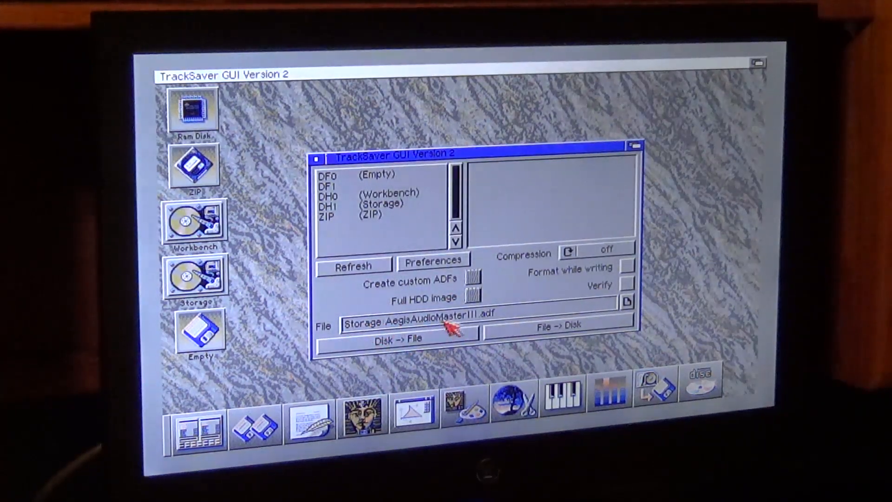
mouse_move(514, 317)
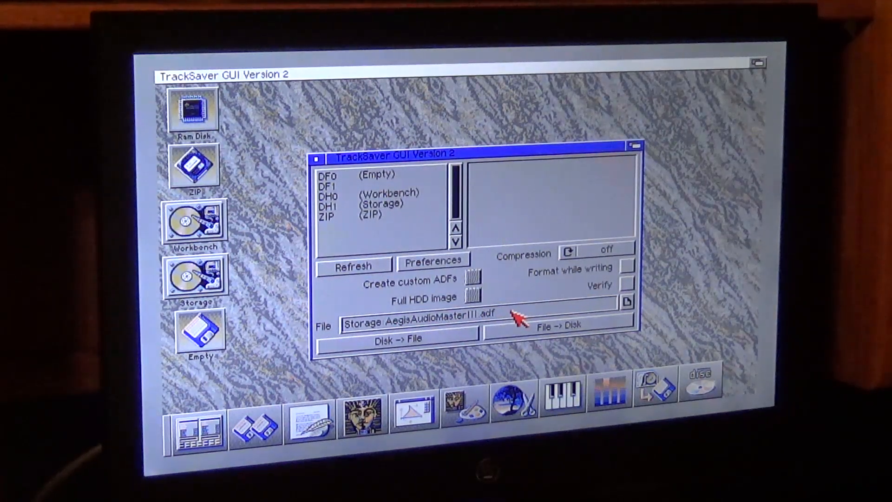
mouse_move(434, 262)
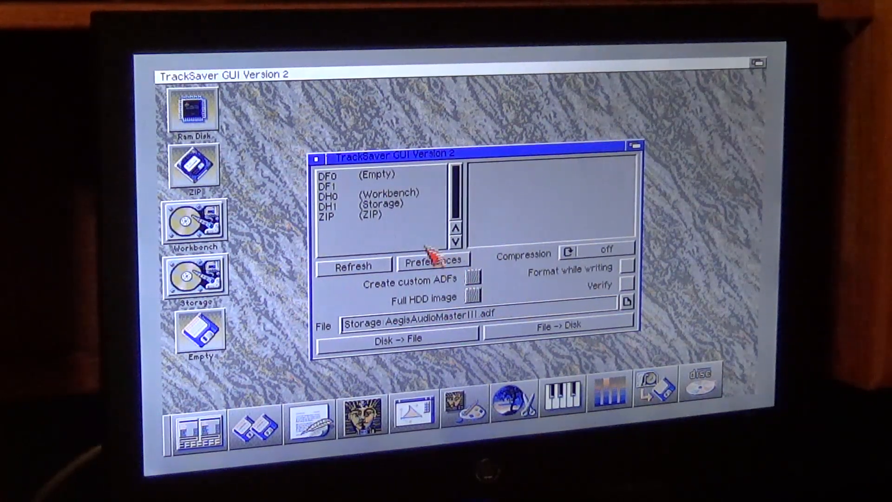
mouse_move(379, 176)
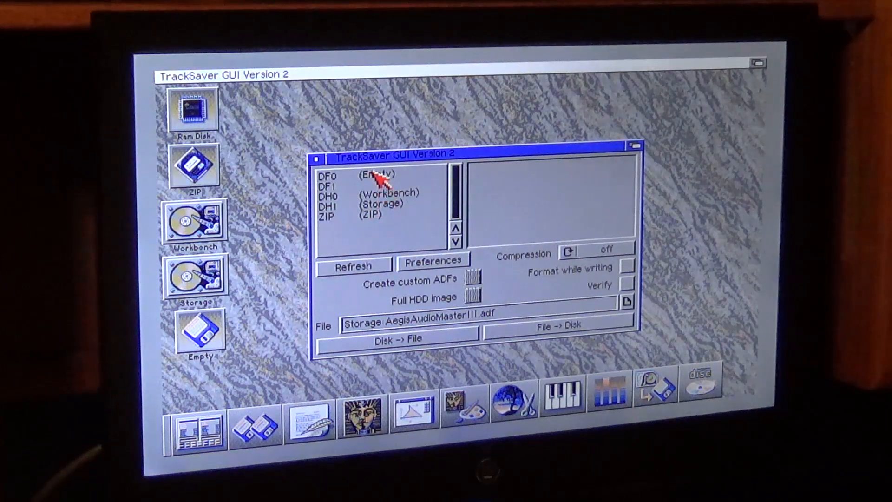
Step: Select DF0 (Empty) as the target drive and tick Verify
left_click(370, 174)
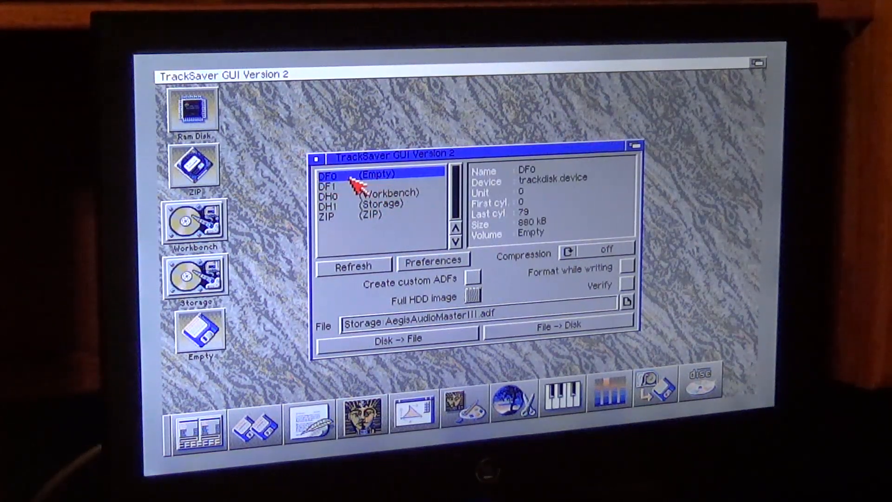
mouse_move(489, 262)
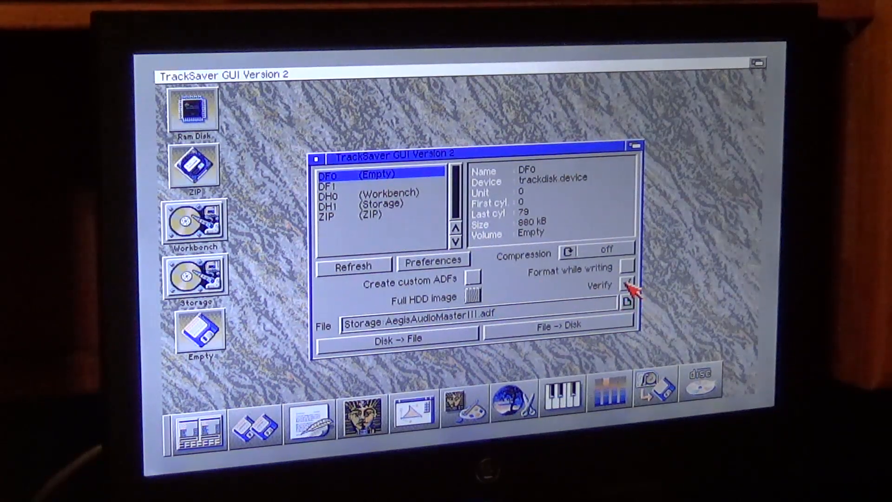
left_click(627, 284)
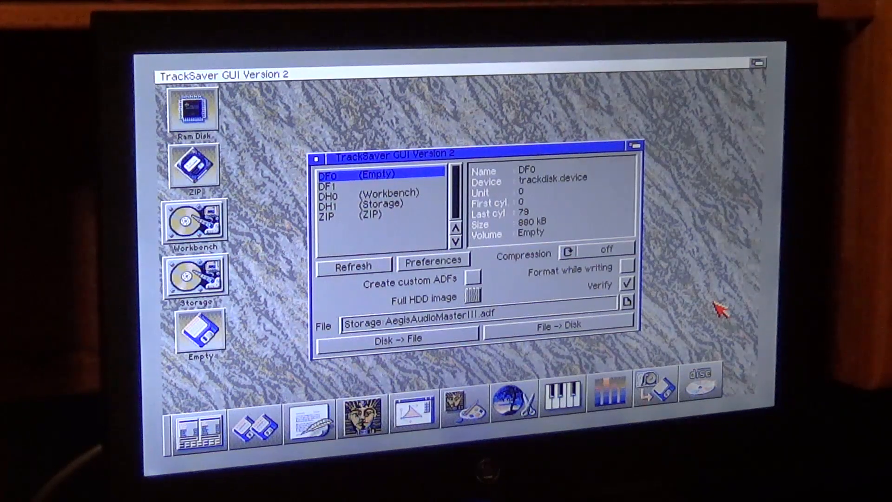
mouse_move(722, 307)
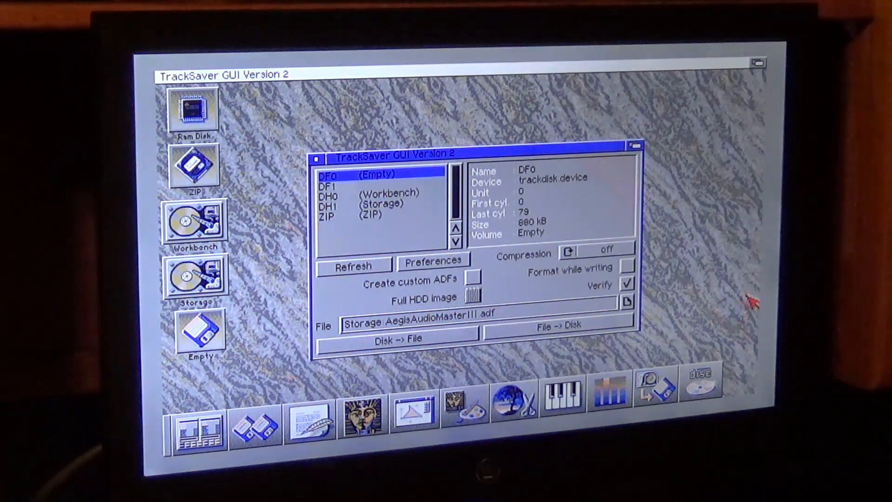
mouse_move(524, 273)
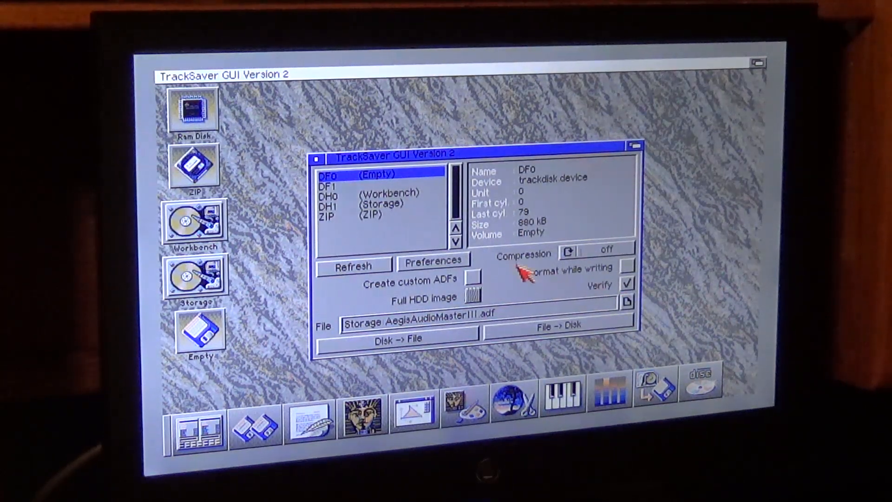
mouse_move(611, 310)
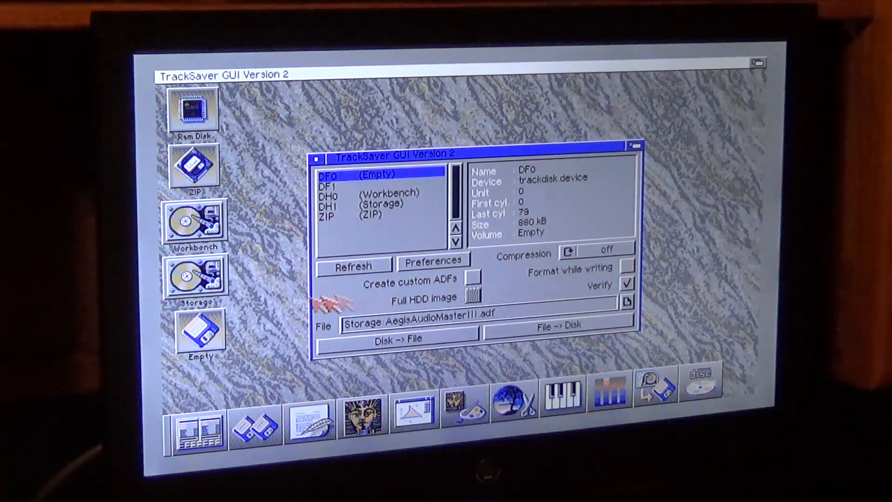
mouse_move(265, 438)
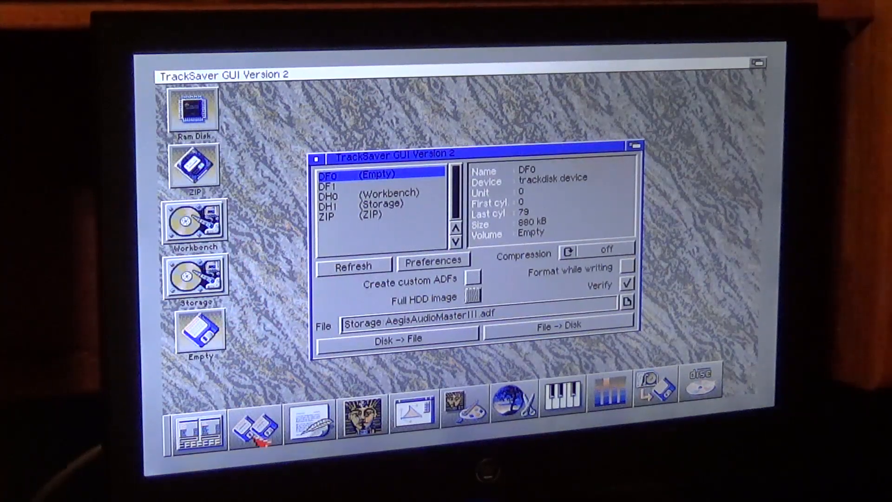
mouse_move(529, 387)
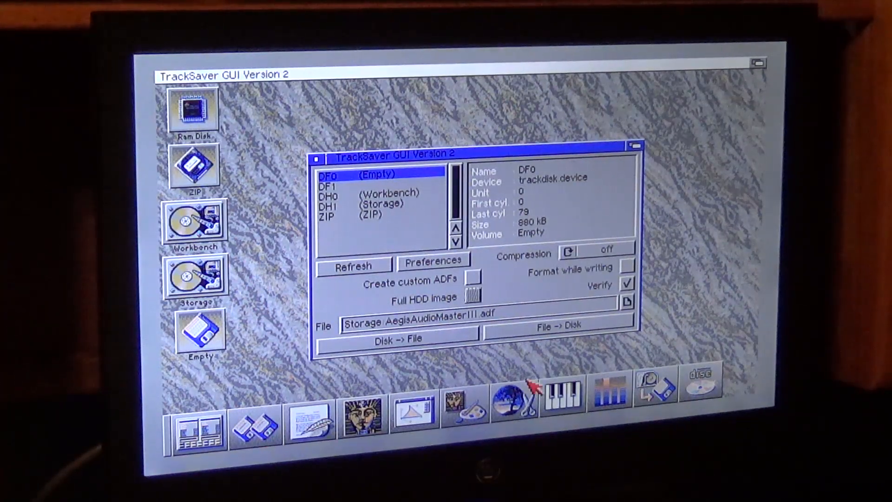
mouse_move(580, 340)
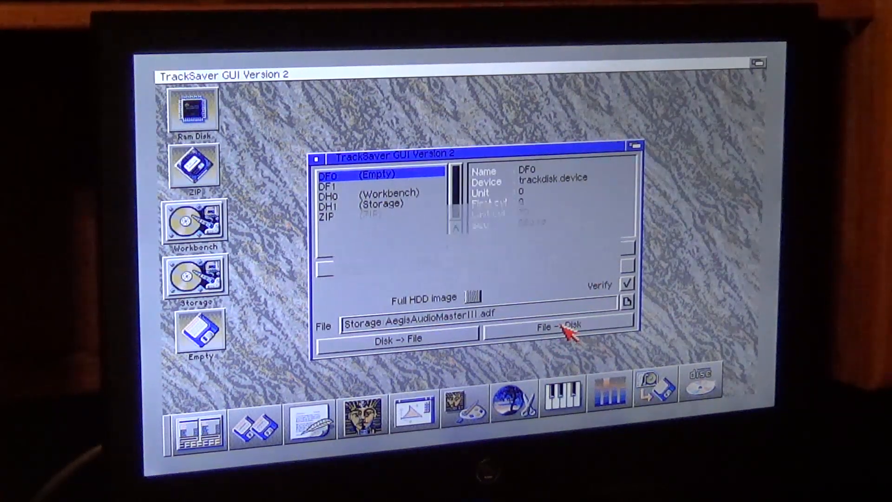
Step: Write the image to DF0 via File -> Disk, accepting the data-loss warning
left_click(560, 326)
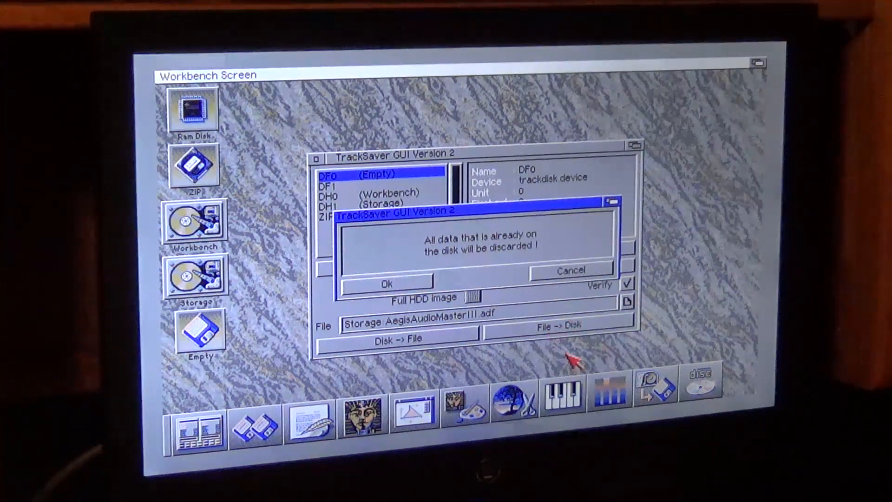
mouse_move(521, 330)
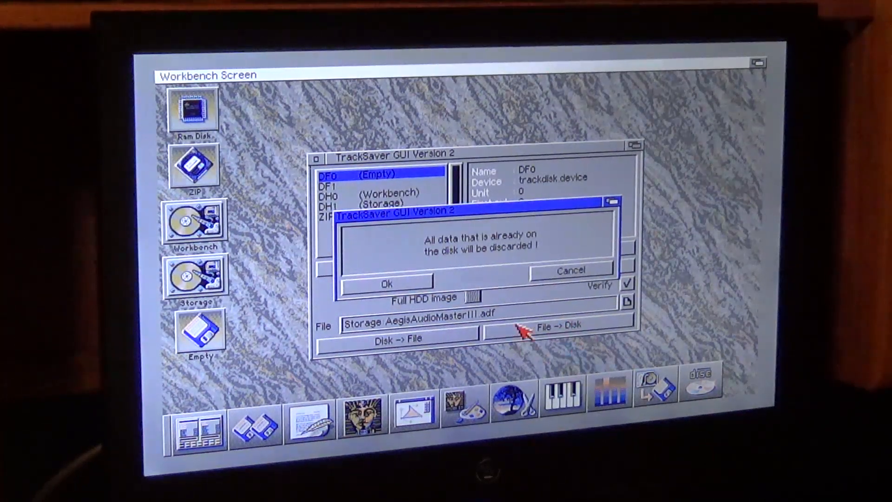
left_click(389, 283)
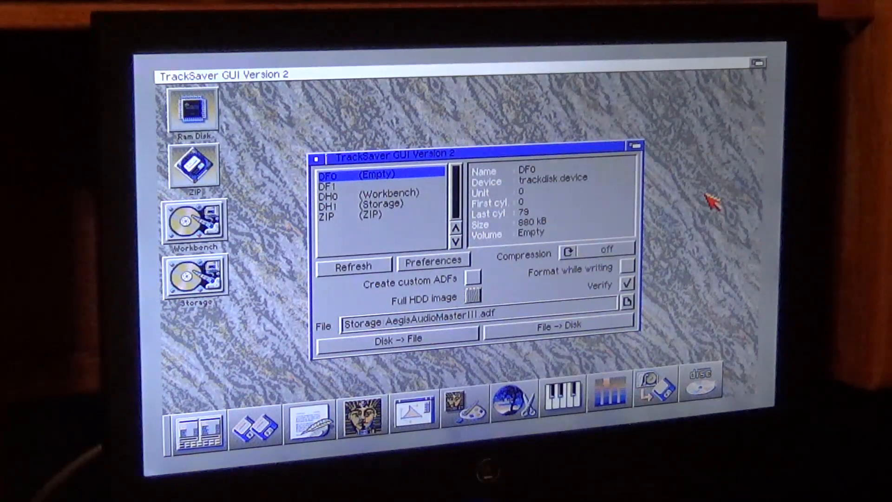
mouse_move(753, 196)
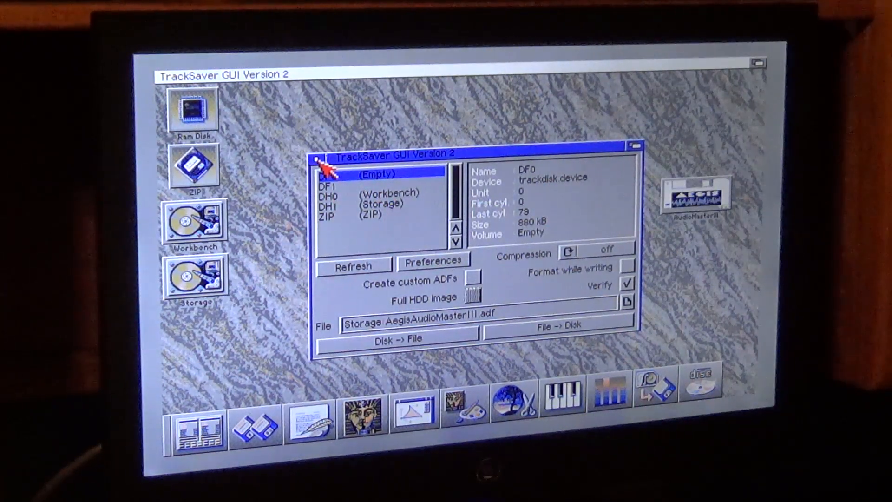
Step: Close TrackSaver and select the AudioMasterIII disk icon on Workbench
left_click(318, 157)
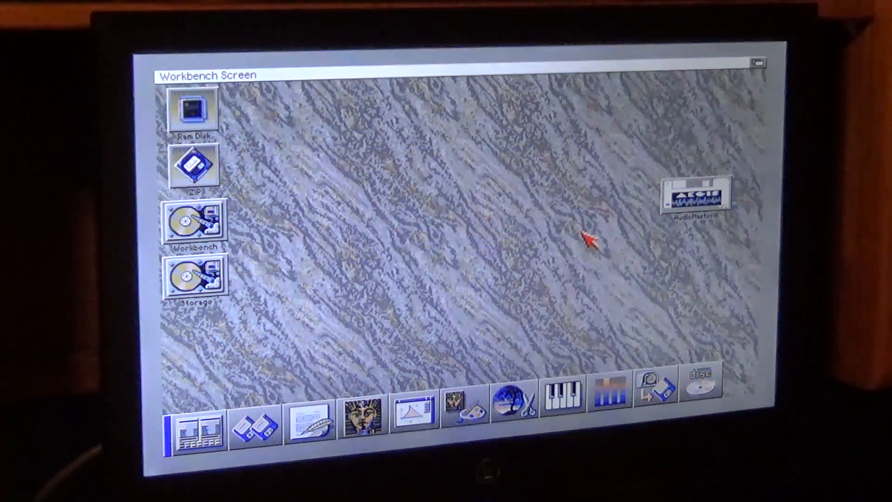
mouse_move(714, 233)
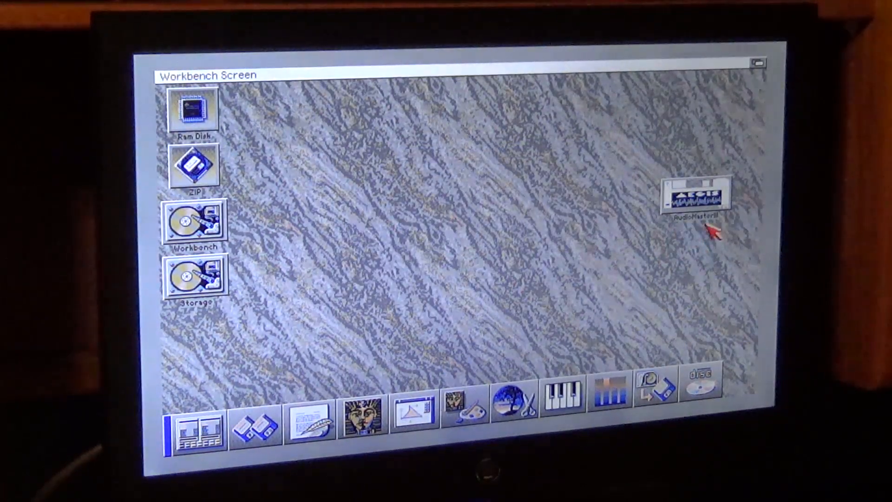
left_click(693, 196)
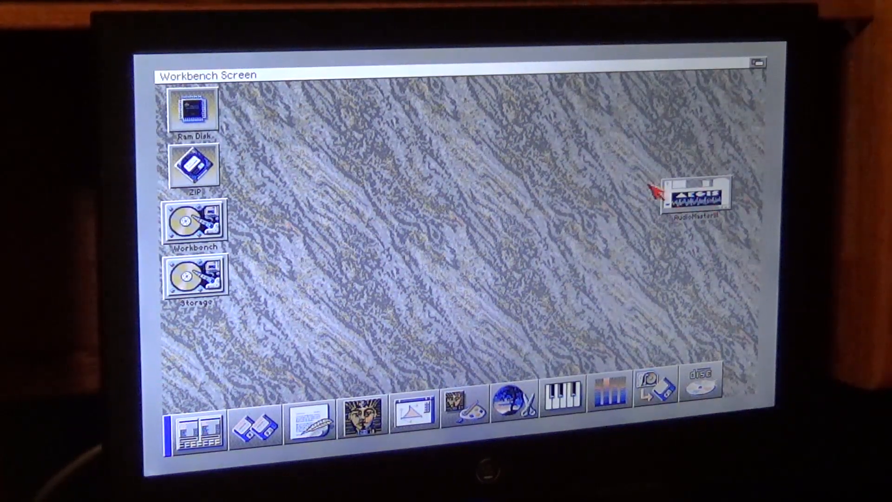
mouse_move(522, 273)
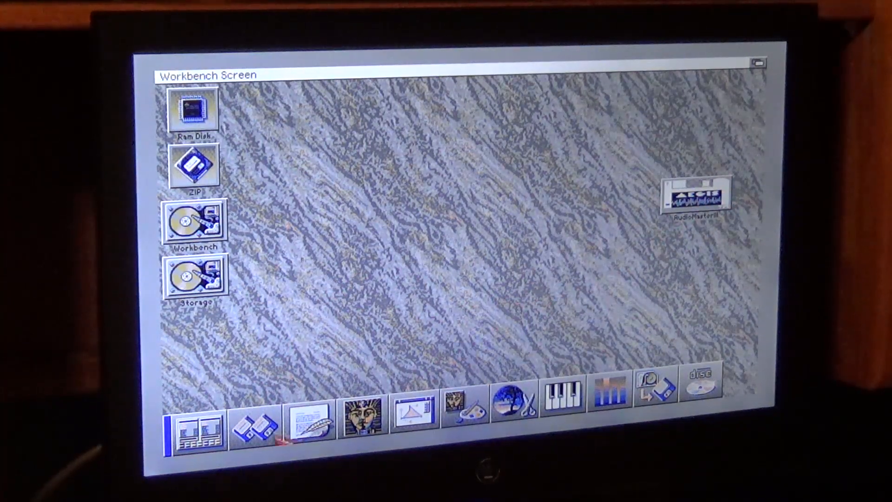
mouse_move(268, 435)
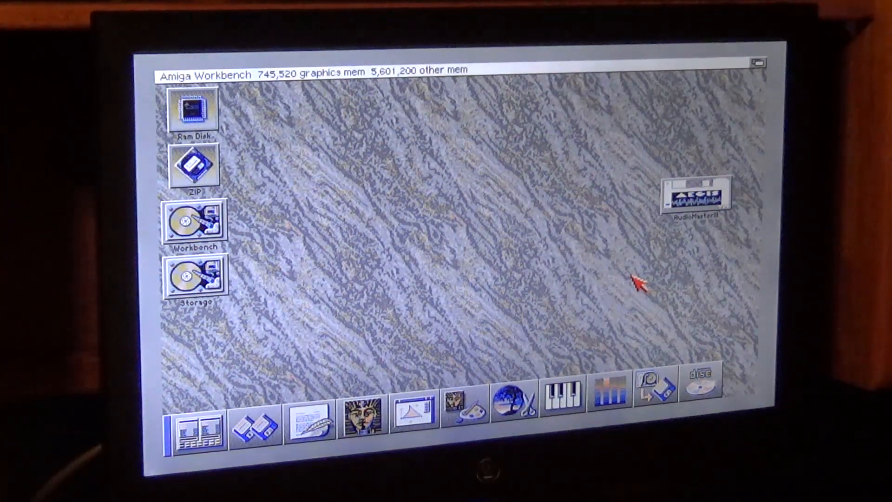
mouse_move(646, 290)
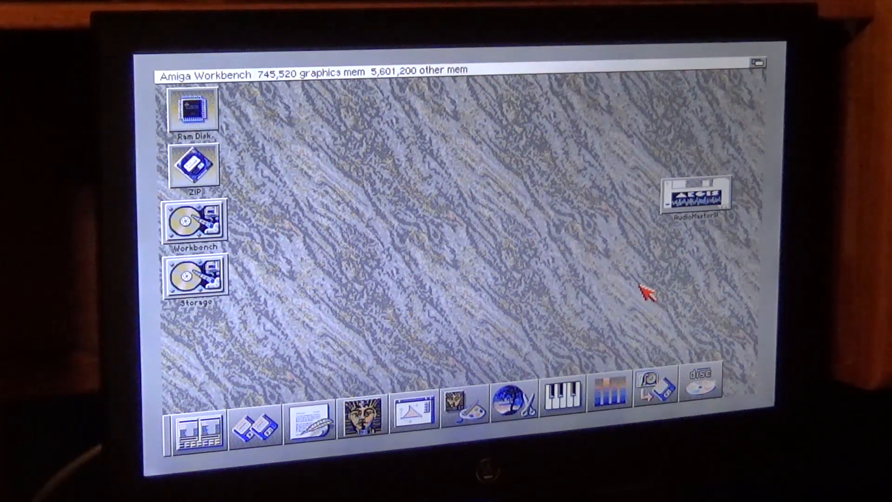
mouse_move(669, 353)
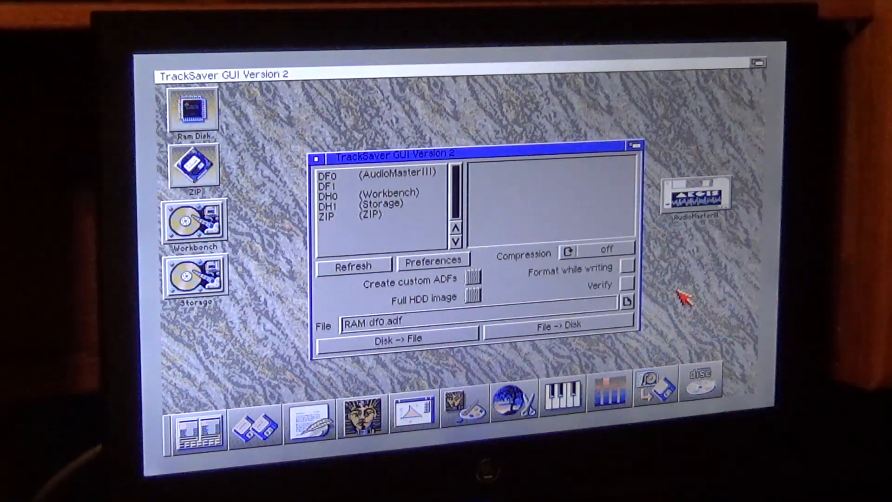
mouse_move(705, 300)
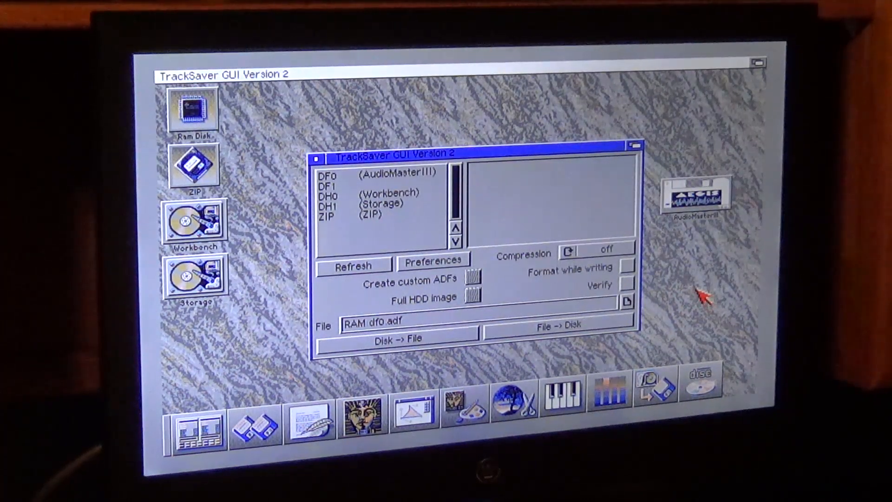
mouse_move(700, 276)
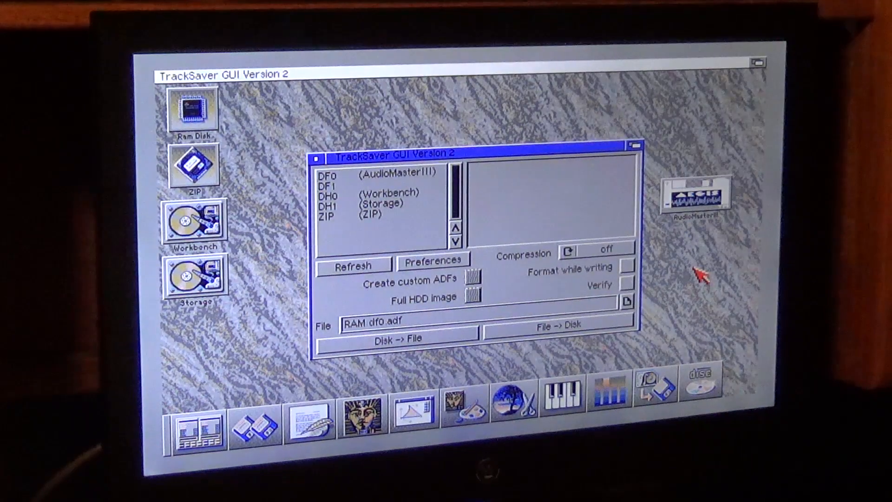